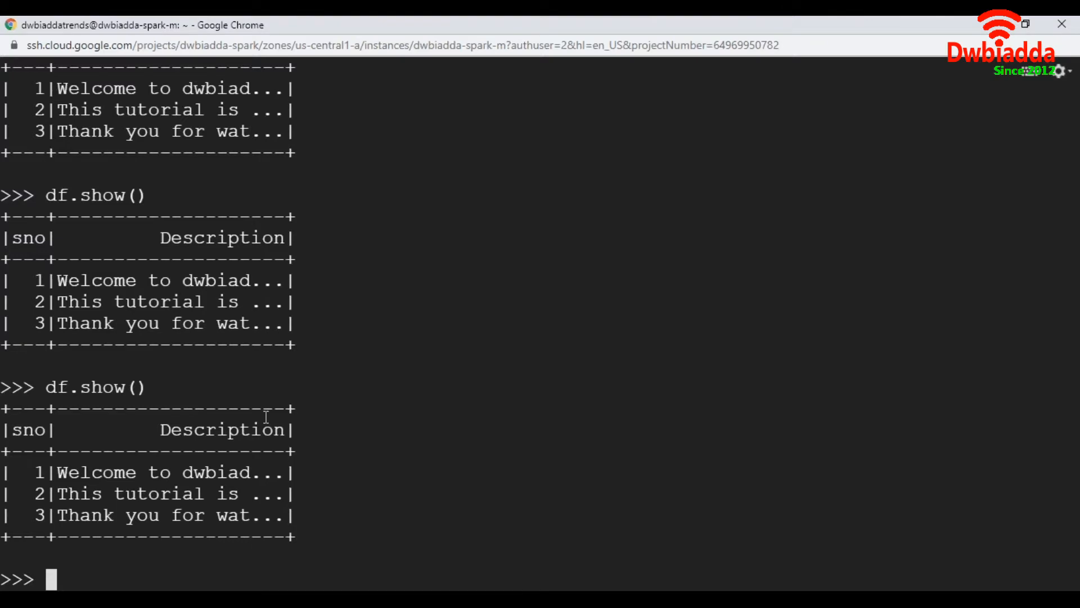
pyautogui.moveTo(581, 389)
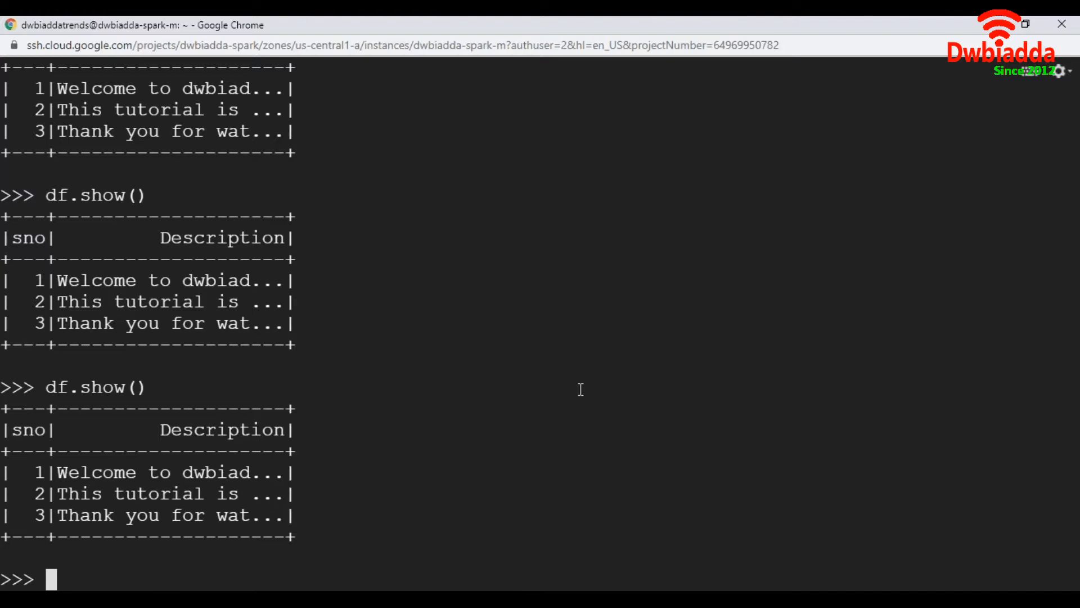
# Step: Run df.show(truncate=False) and highlight the full untruncated Welcome description text
pyautogui.write('df.show(truncate=False)')
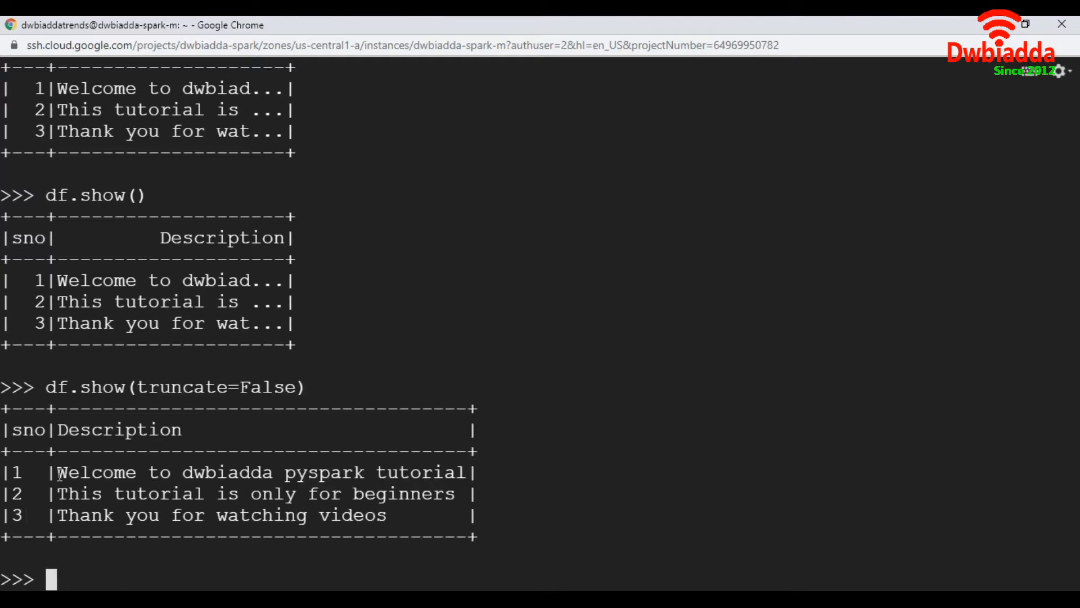
pyautogui.moveTo(58, 472); pyautogui.dragTo(466, 472)
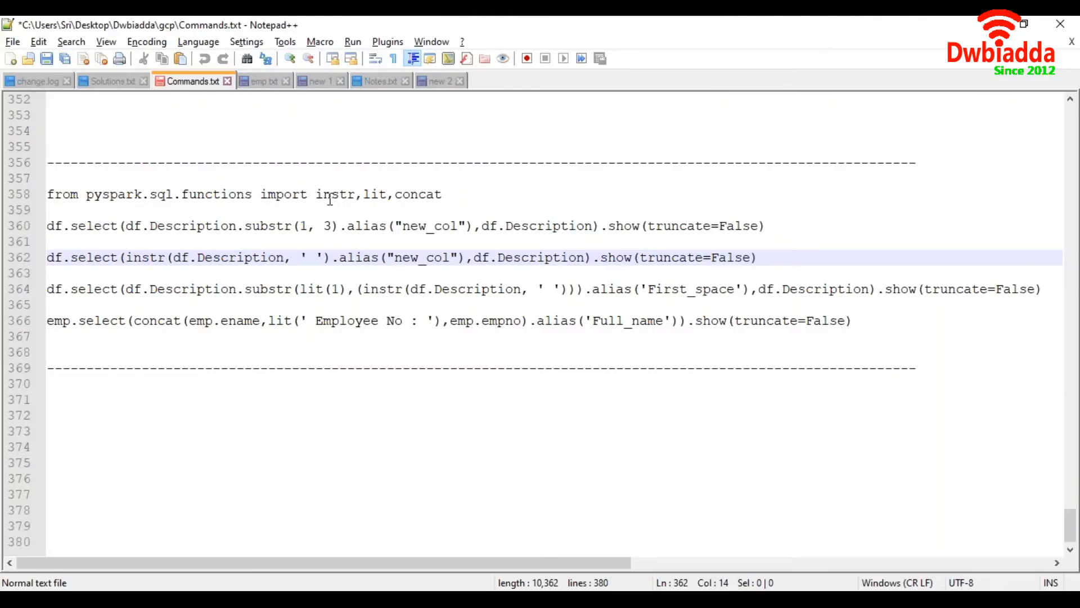
pyautogui.moveTo(362, 194)
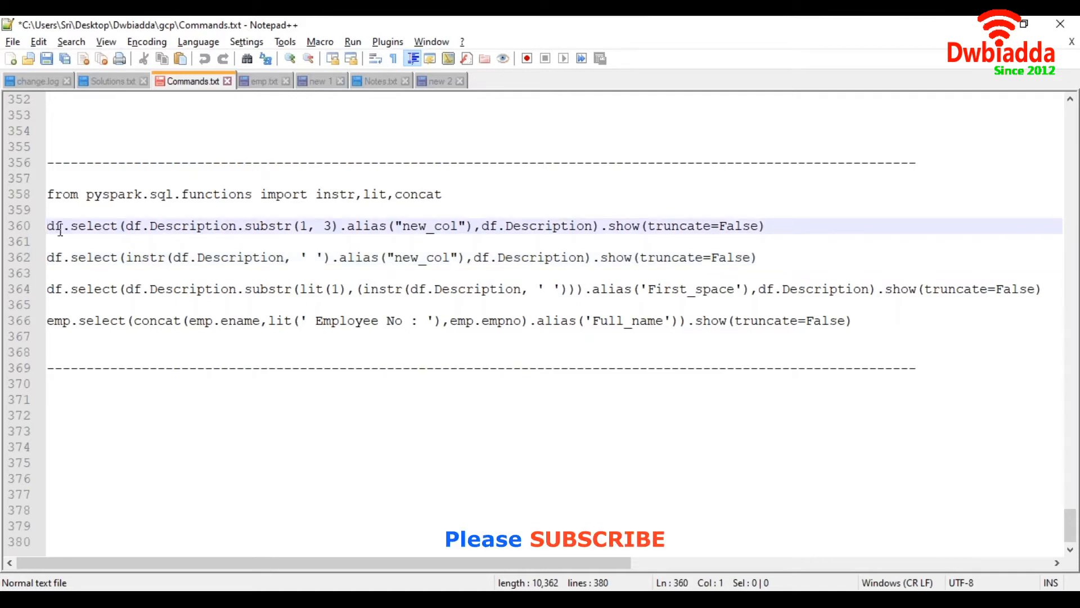
pyautogui.doubleClick(267, 225)
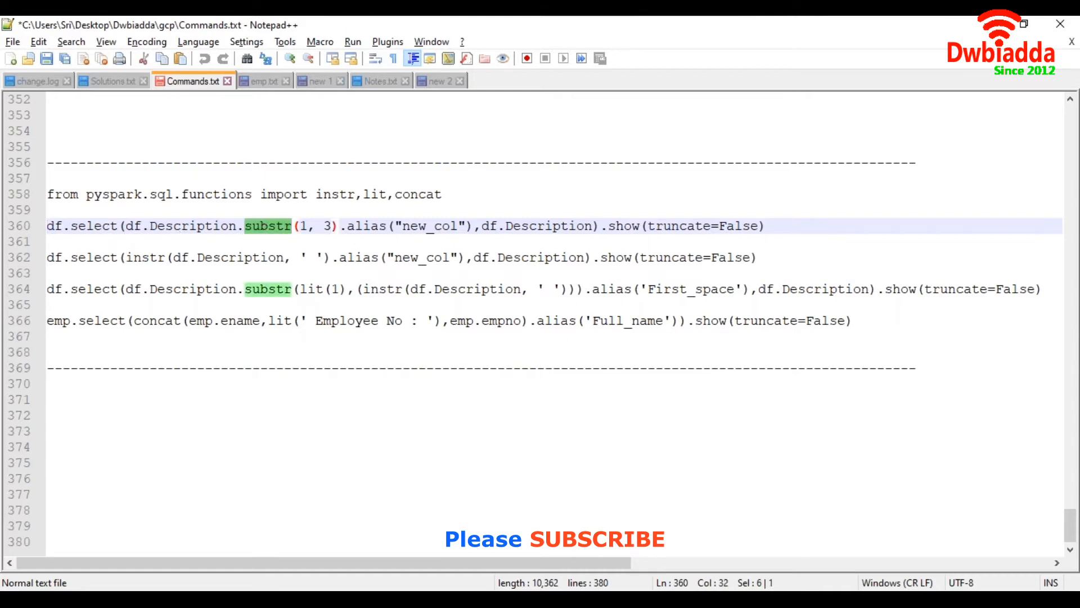
pyautogui.click(301, 225)
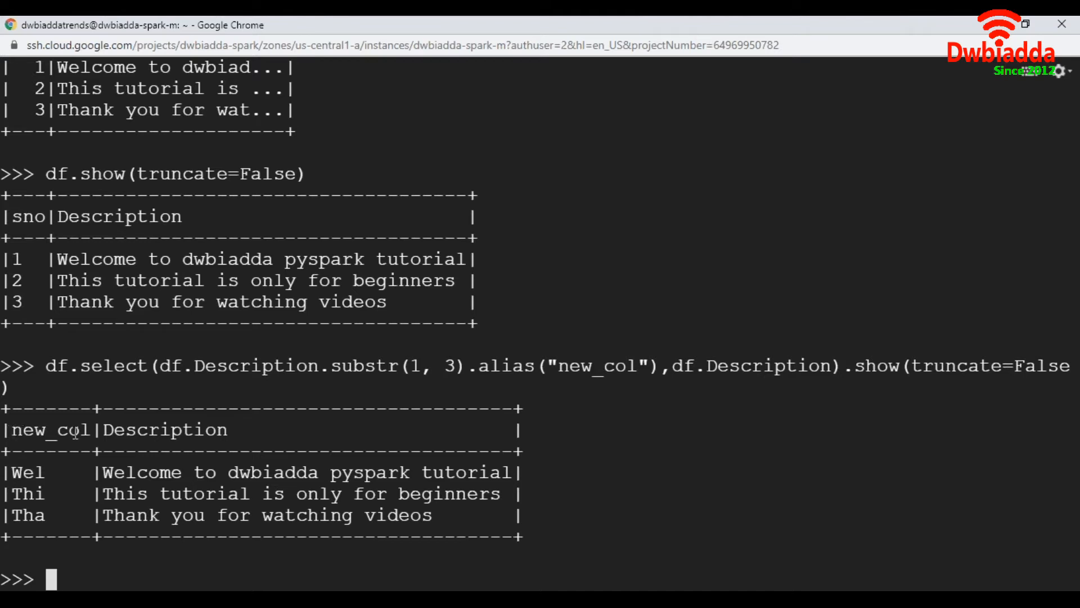
pyautogui.moveTo(103, 476)
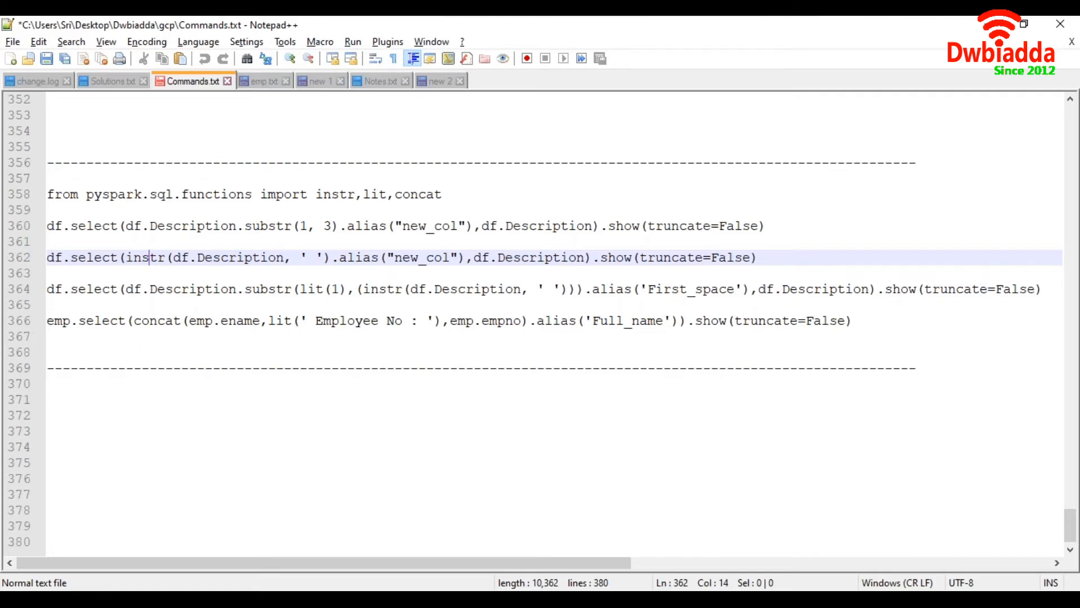
pyautogui.moveTo(313, 252)
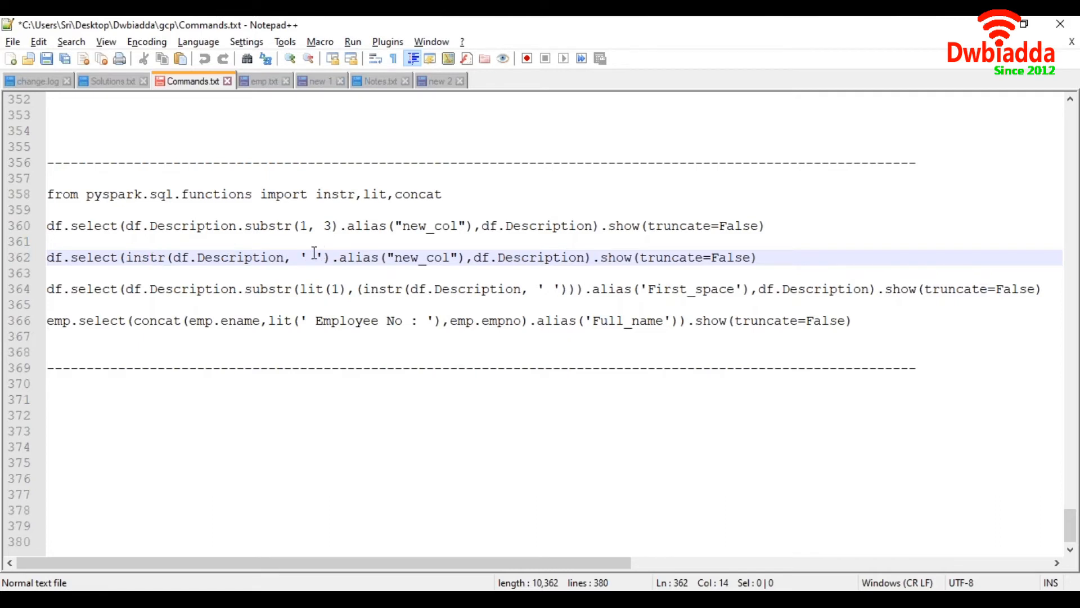
pyautogui.click(317, 257)
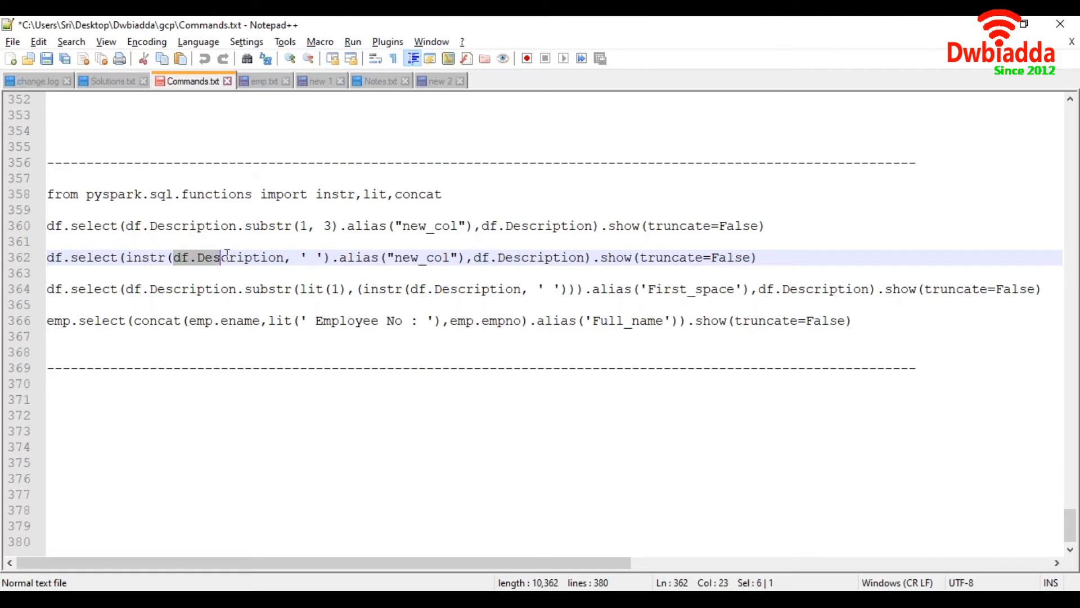
pyautogui.doubleClick(248, 257)
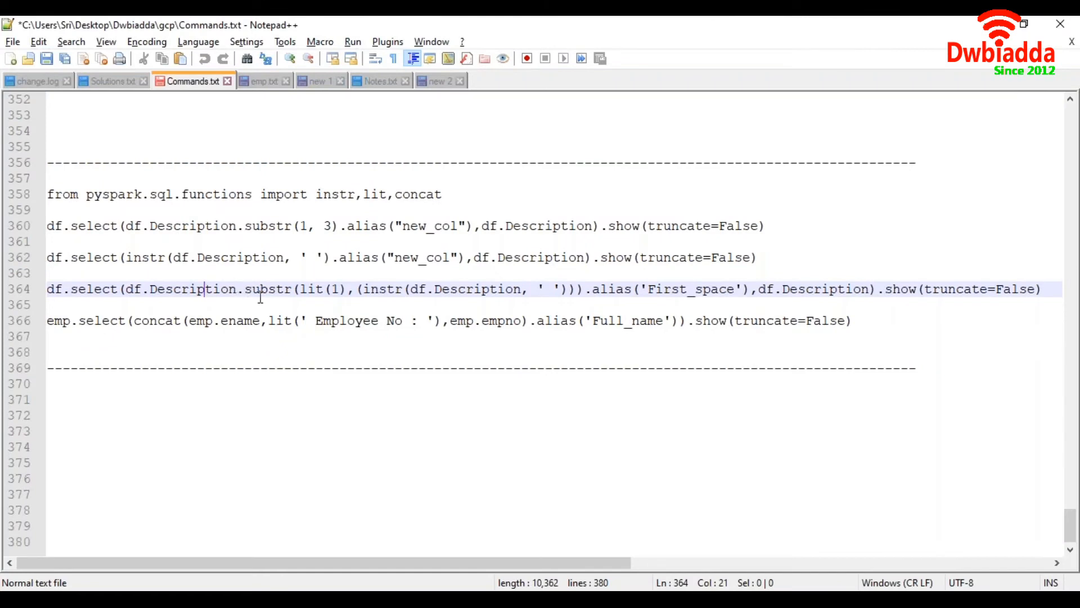
pyautogui.moveTo(406, 285)
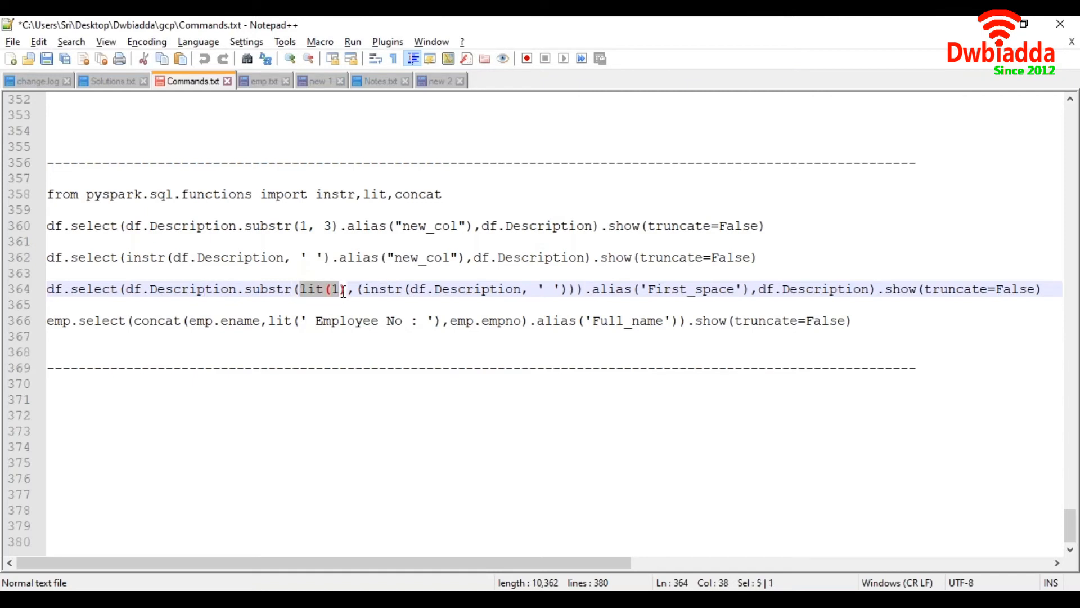
pyautogui.moveTo(552, 289)
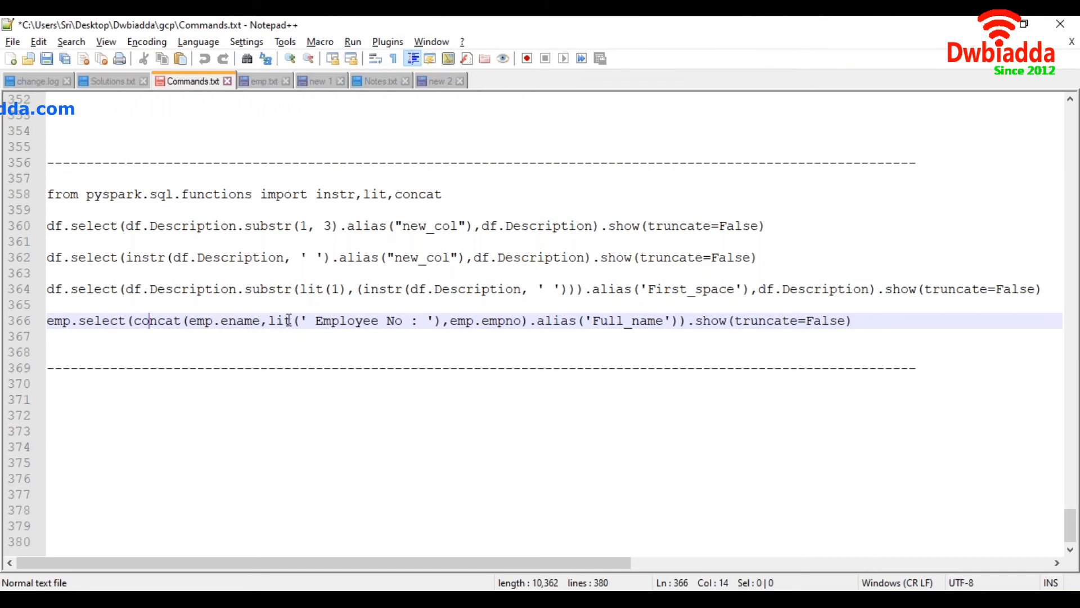
pyautogui.moveTo(307, 320); pyautogui.dragTo(427, 320)
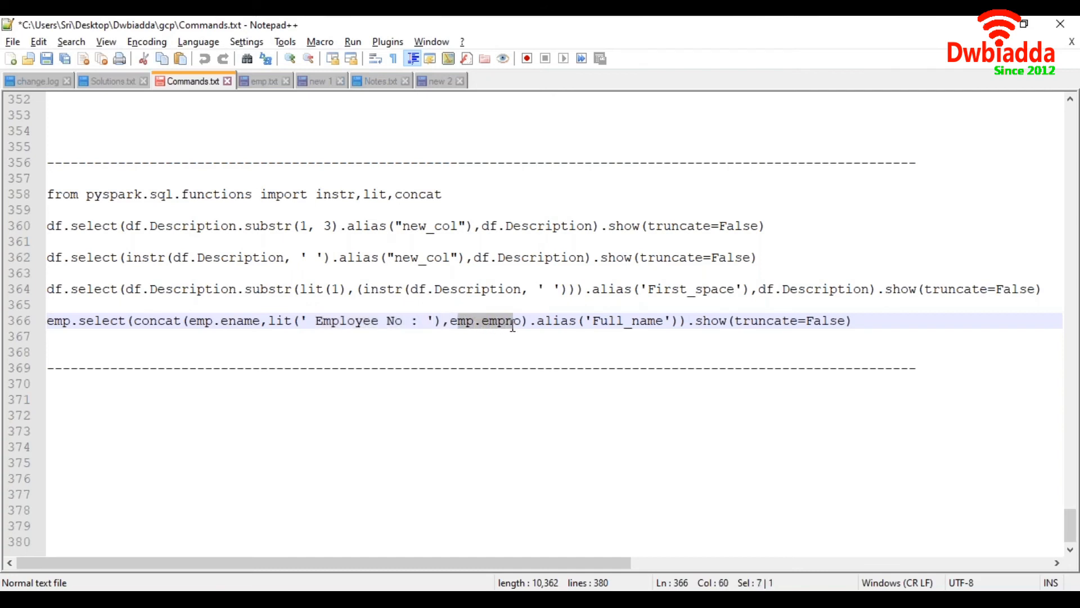
pyautogui.doubleClick(486, 320)
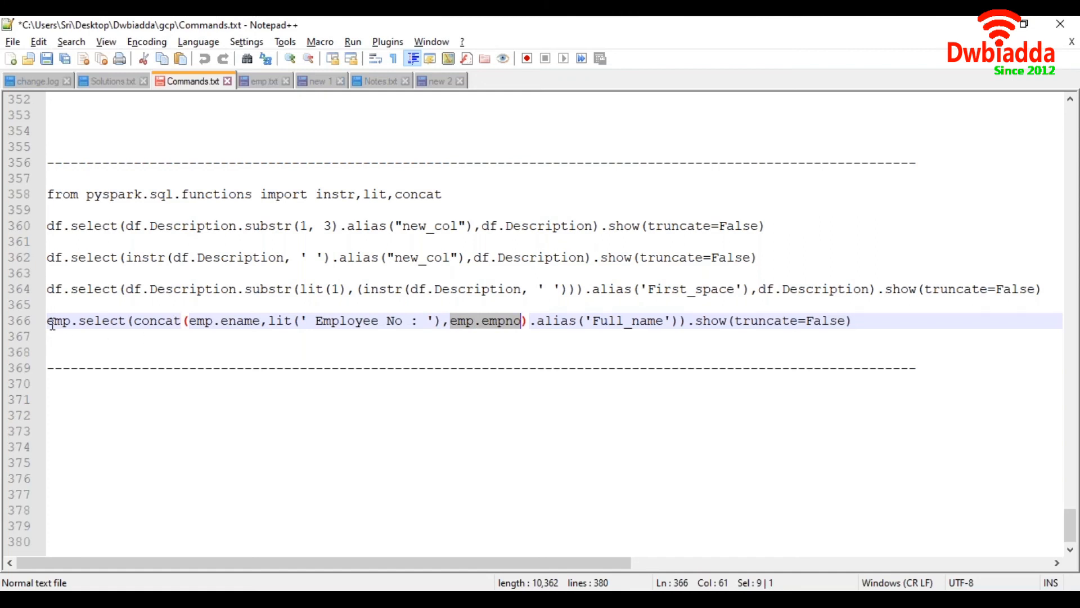
pyautogui.moveTo(281, 330)
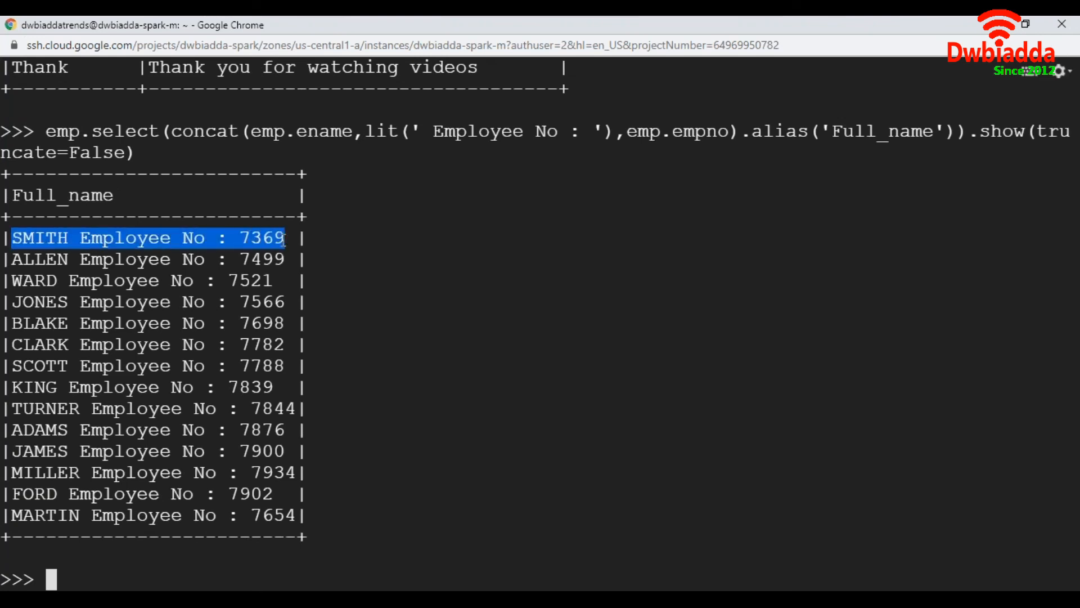
# Step: Inspect the Full_name output, highlighting employee number 7369 in SMITH's row
pyautogui.click(151, 259)
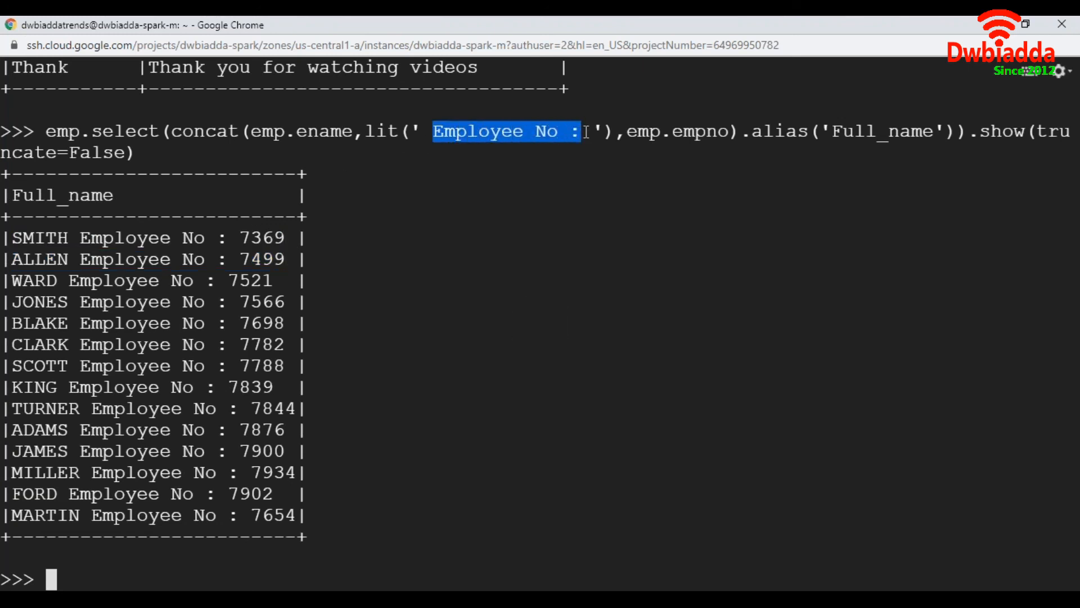
pyautogui.doubleClick(260, 237)
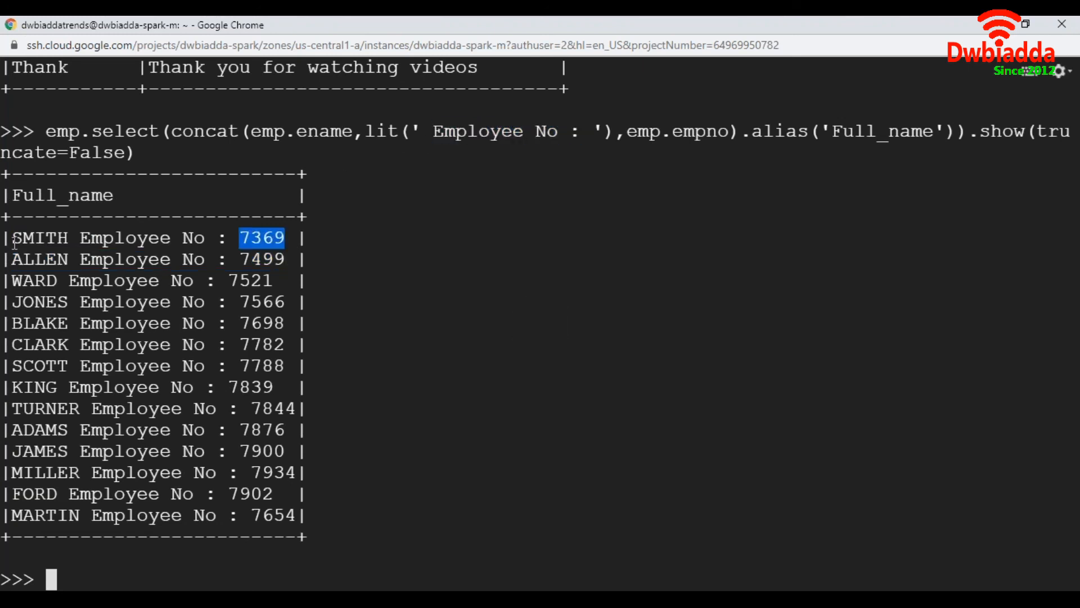